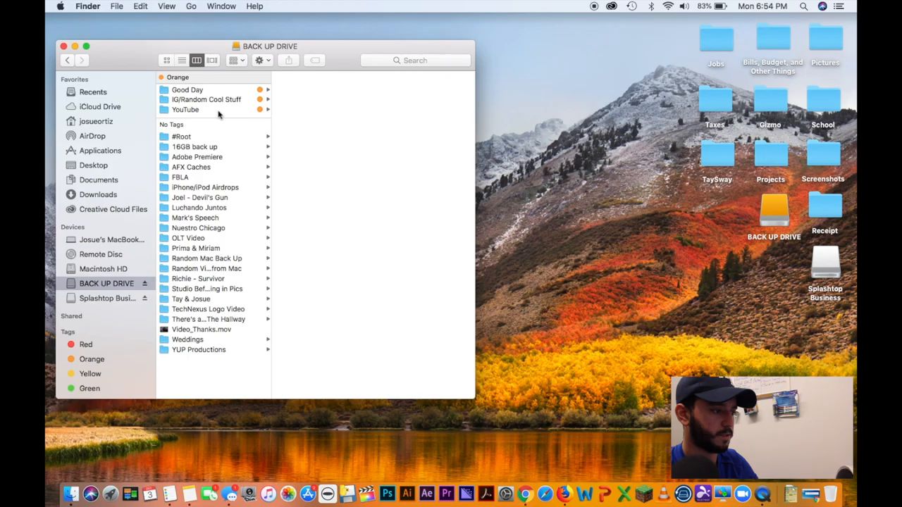
Browse into IG/Random Cool Stuff, then Madison 11/18, previewing the IMG_6305.xmp sidecar
left_click(206, 99)
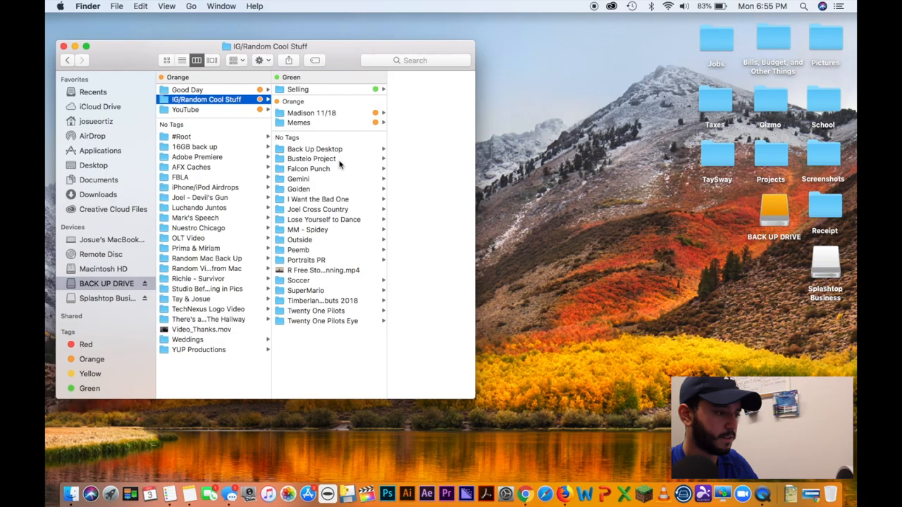
left_click(311, 113)
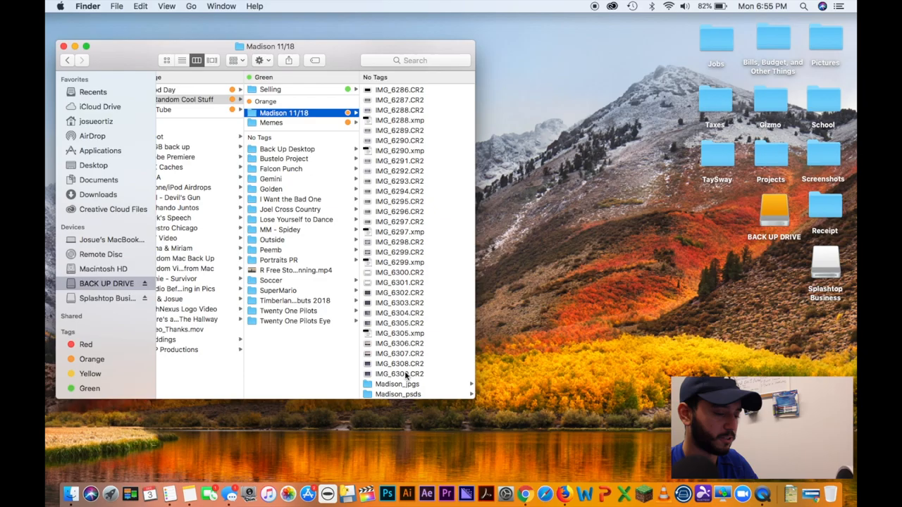
left_click(282, 332)
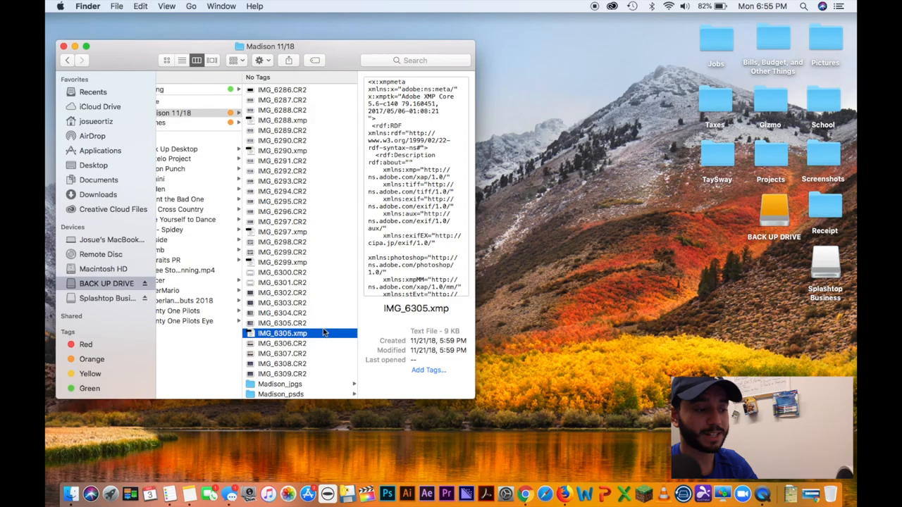
Preview IMG_6305.CR2, then choose Open With on IMG_6303.CR2 to send it to Photoshop
left_click(282, 322)
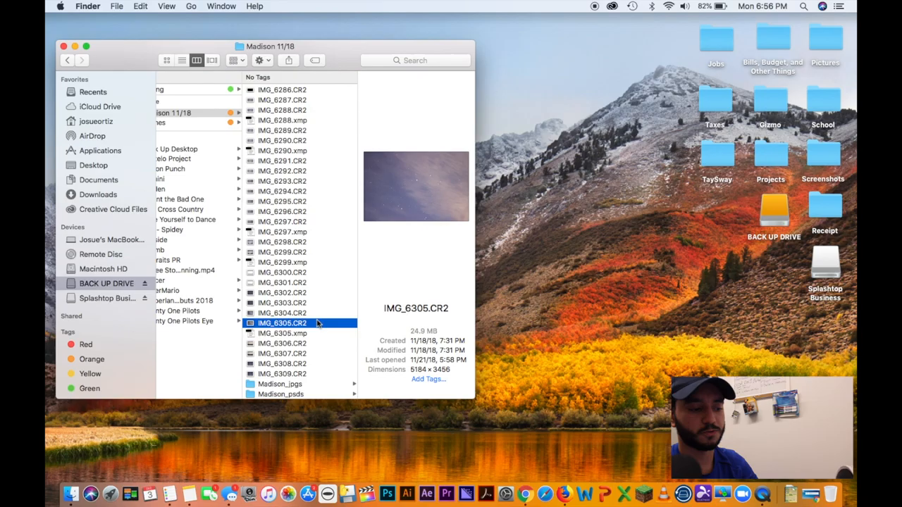
mouse_move(313, 327)
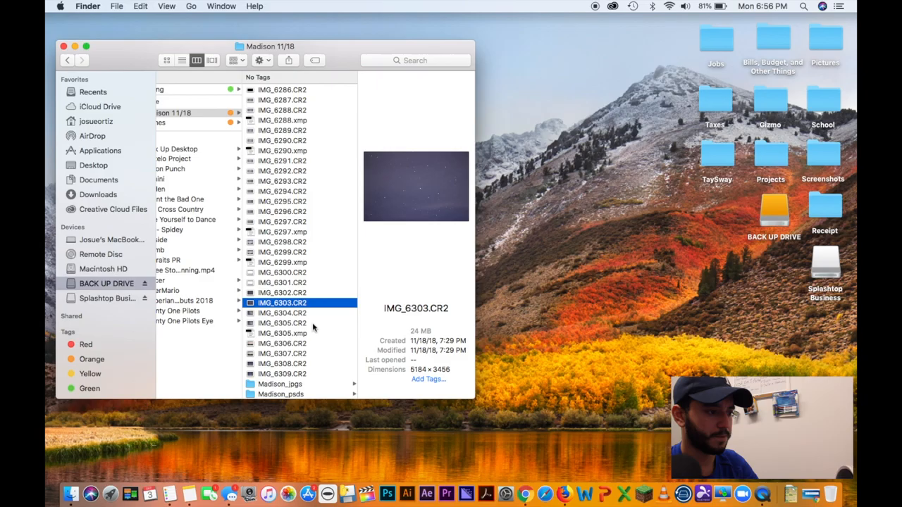
right_click(282, 302)
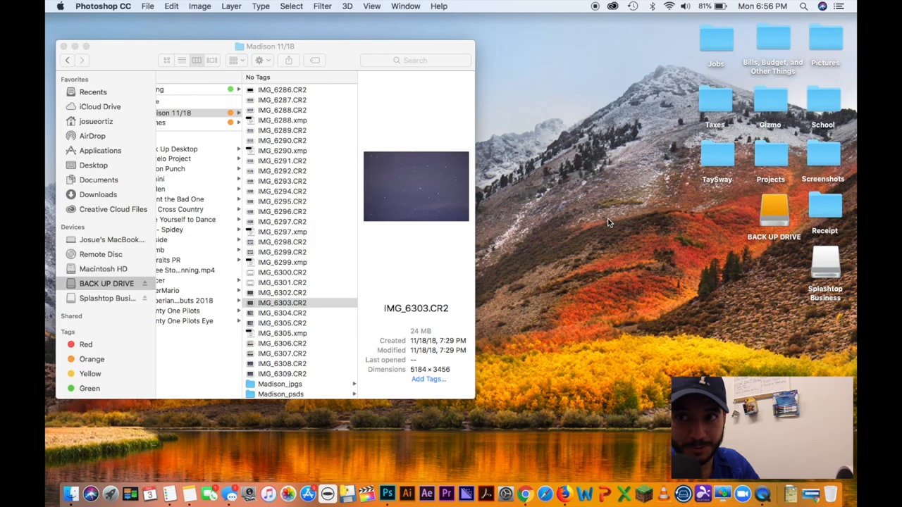
Open IMG_6303.CR2 in Camera Raw, try Auto white balance, then return to As Shot (5200, +4)
double_click(282, 302)
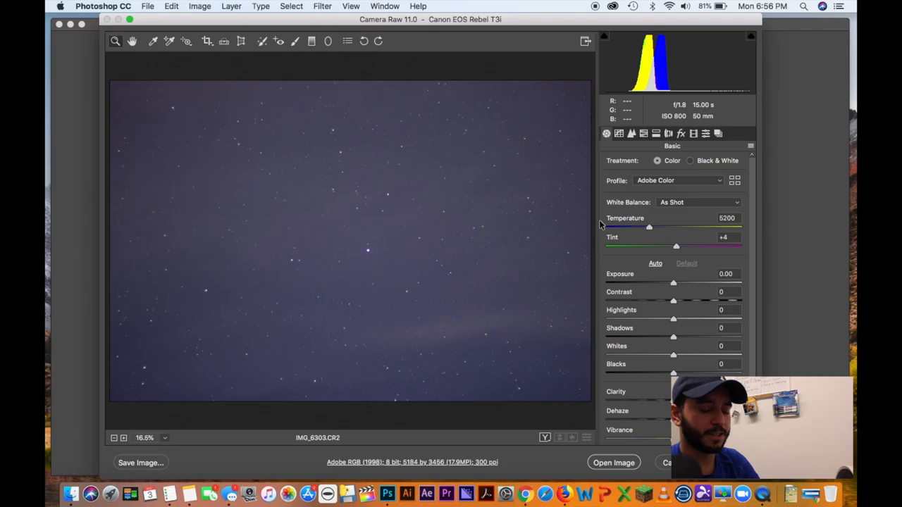
left_click(698, 203)
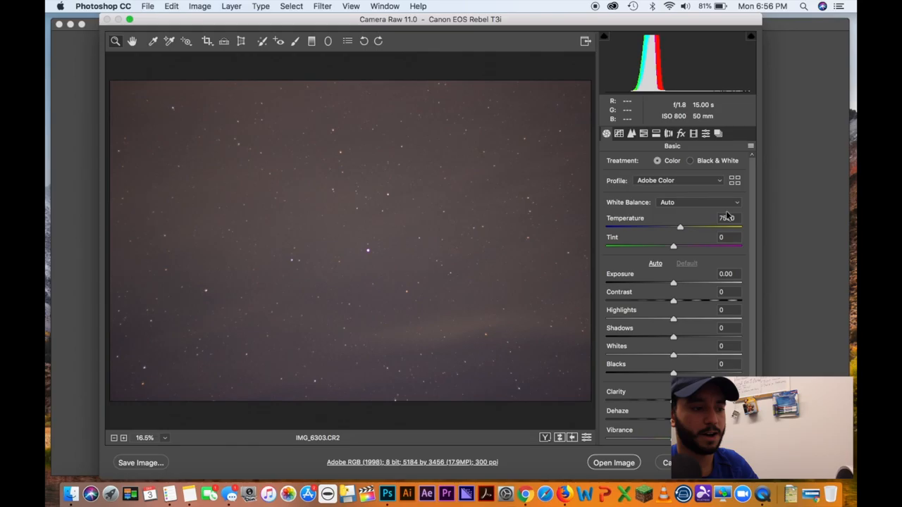
left_click(698, 202)
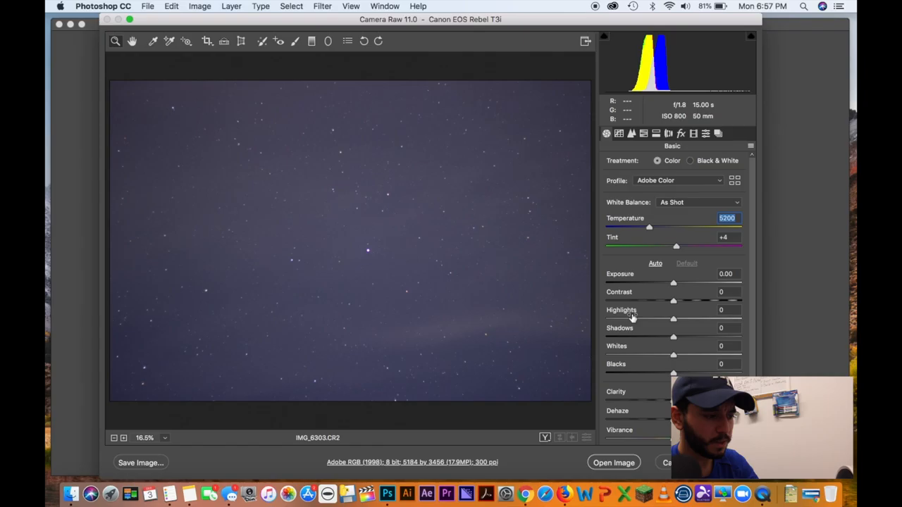
mouse_move(557, 288)
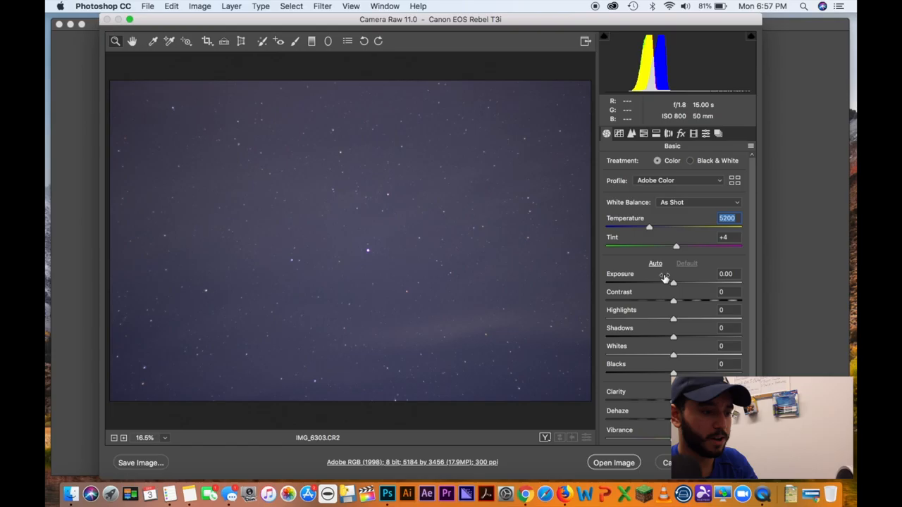
Adjust exposure from +1.00 down to -0.65 and raise contrast to +40
left_click_drag(673, 282, 688, 282)
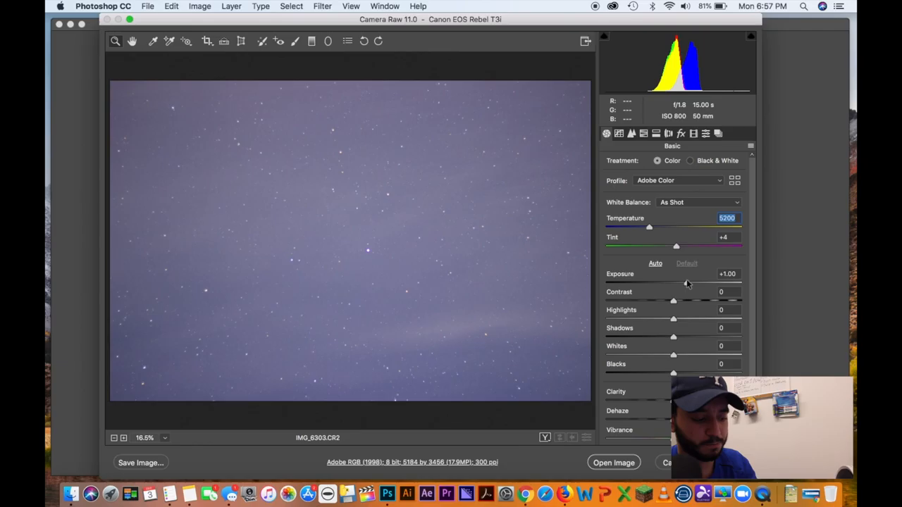
left_click_drag(679, 282, 668, 281)
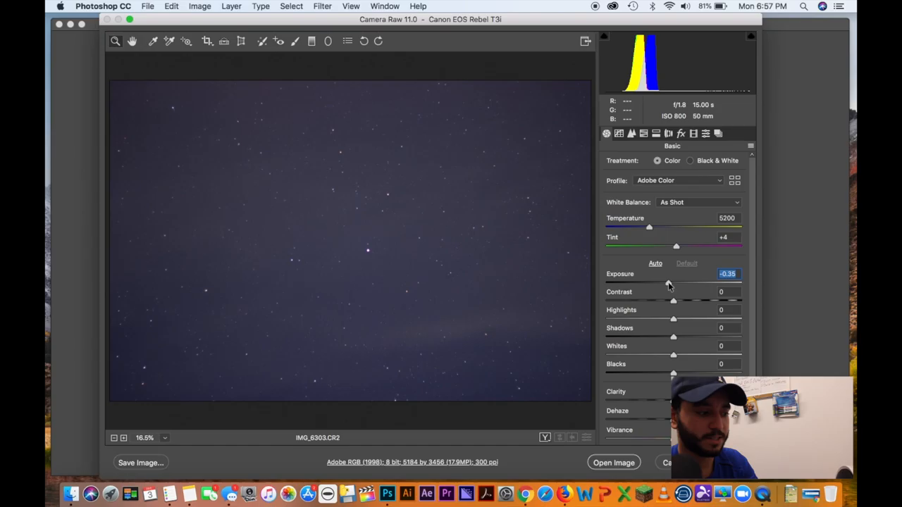
left_click_drag(668, 282, 663, 282)
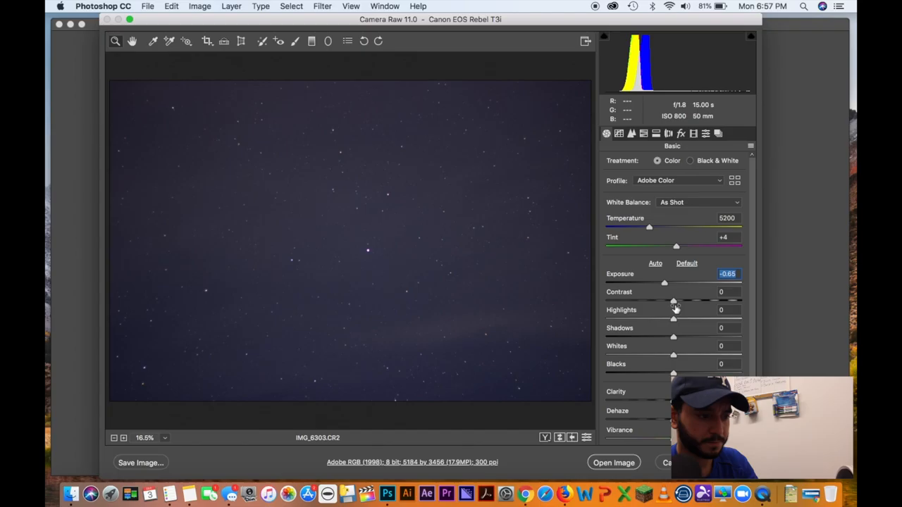
left_click_drag(673, 301, 698, 301)
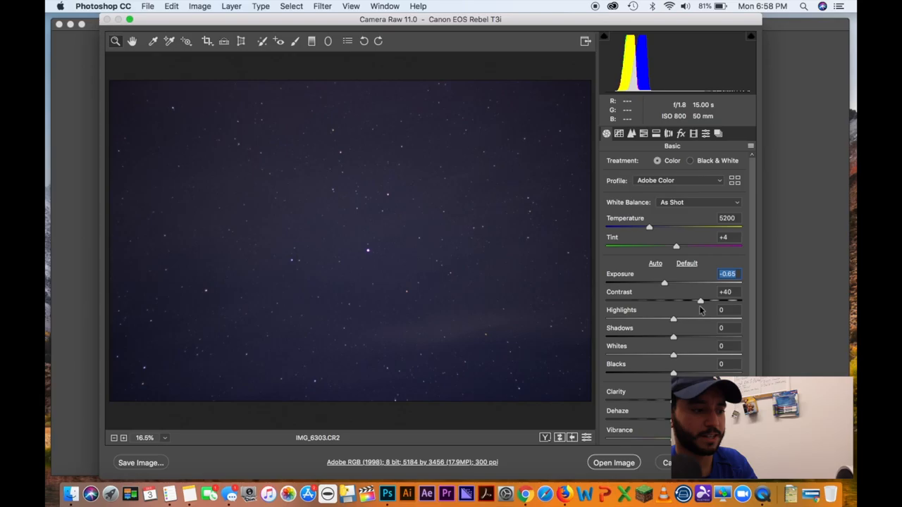
Raise contrast to +50 and nudge the highlights slider
left_click_drag(700, 302, 707, 302)
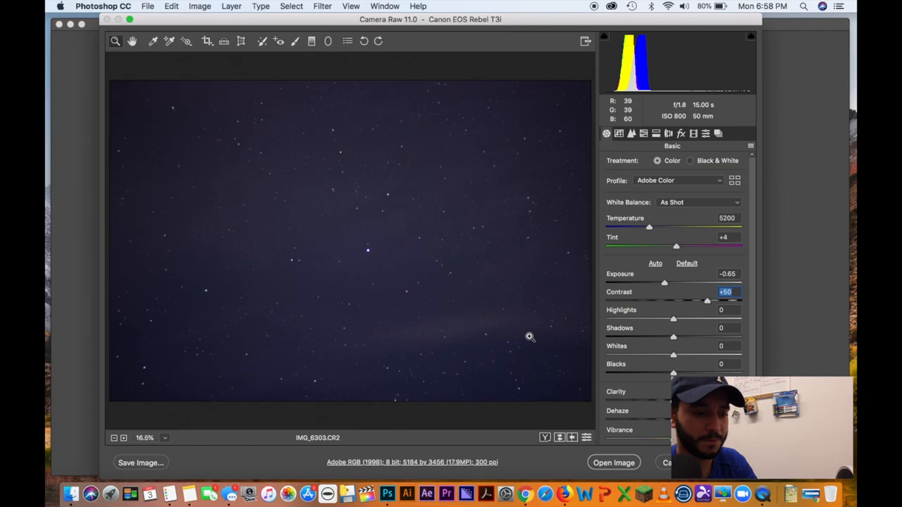
left_click_drag(673, 318, 670, 319)
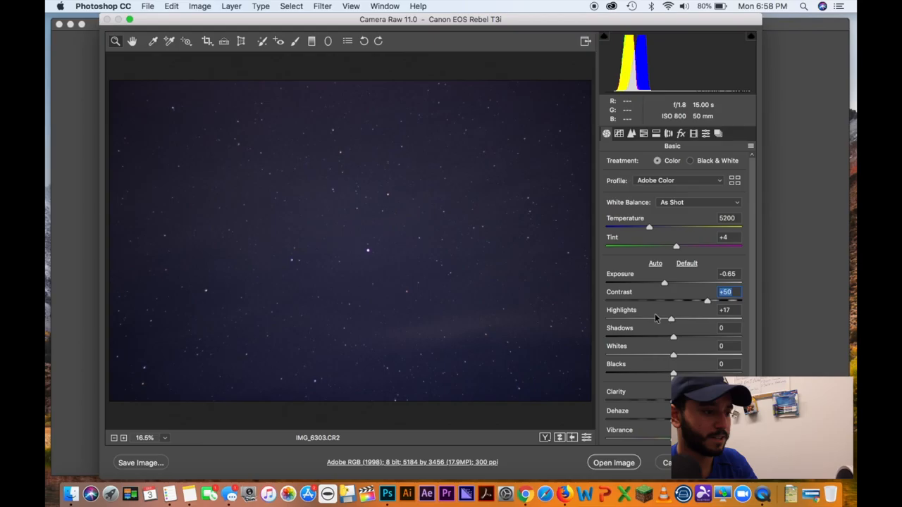
Set highlights to +10 and pull shadows down to -94
left_click_drag(670, 318, 707, 318)
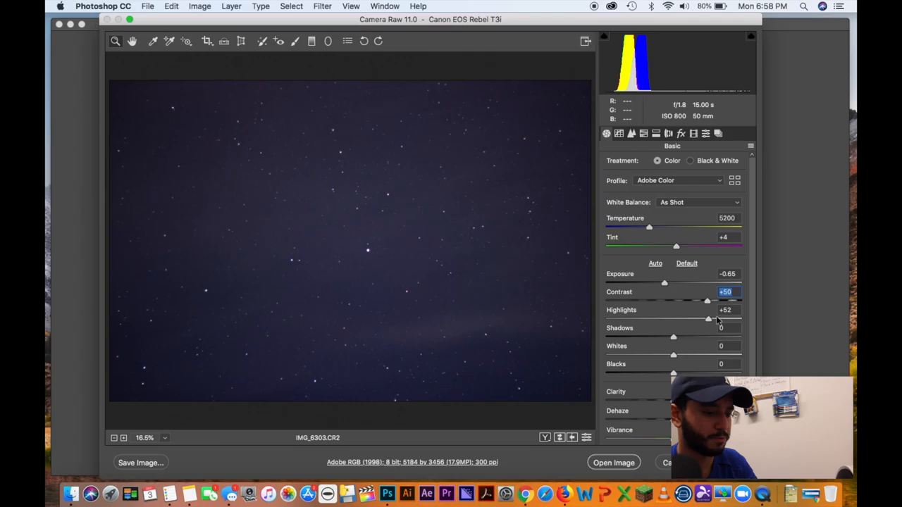
left_click_drag(708, 319, 636, 318)
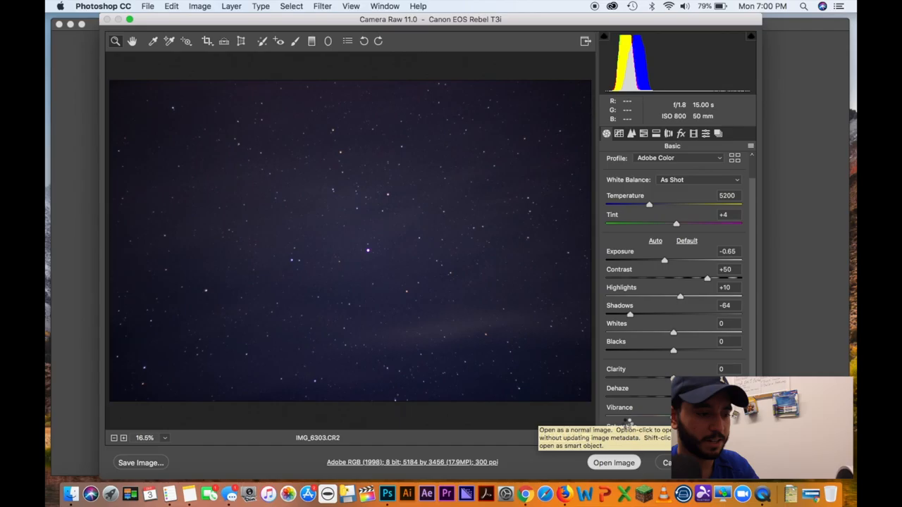
Open the photo in Photoshop, duplicate the MASTER layer as EDIT, and hide MASTER
left_click(612, 462)
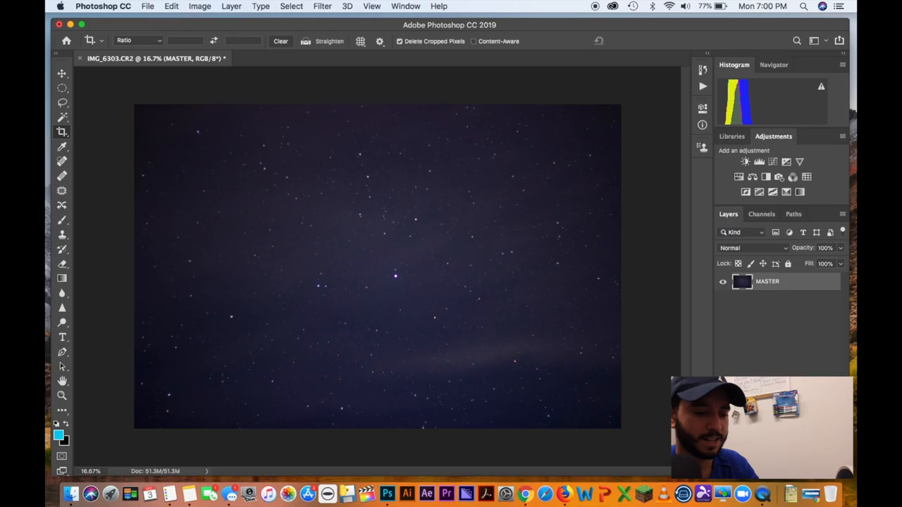
right_click(767, 282)
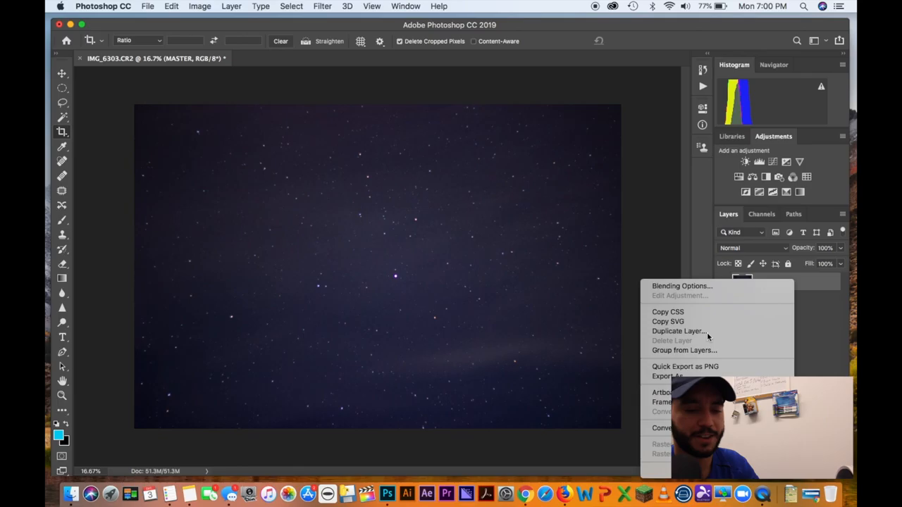
left_click(679, 331)
type("EDIT")
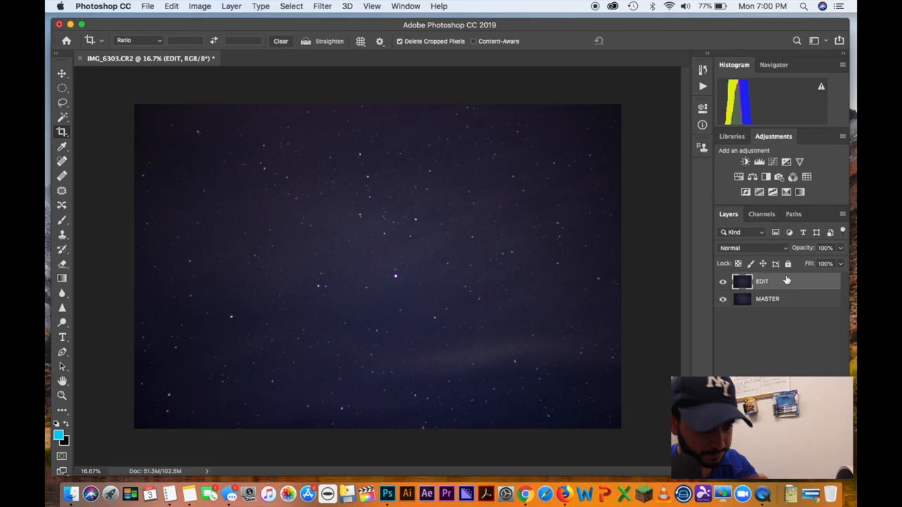
mouse_move(780, 308)
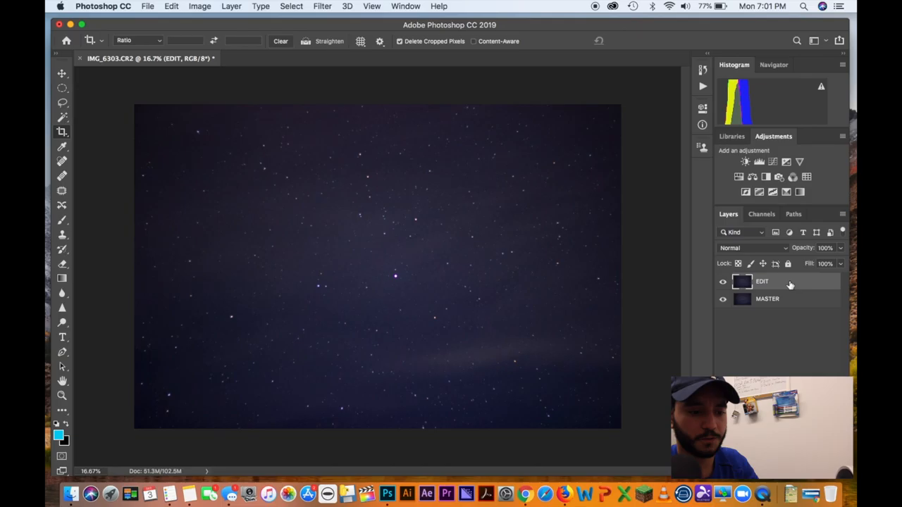
left_click(721, 299)
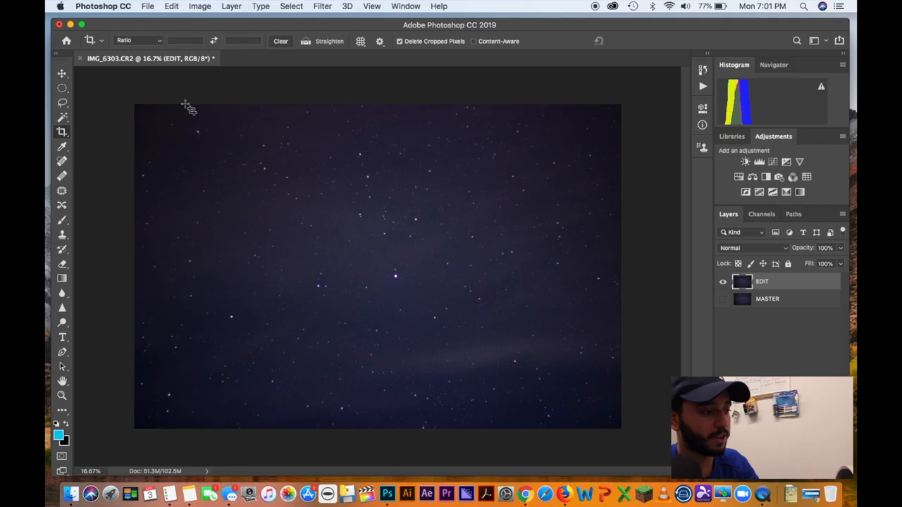
Bring up Save for Web (Legacy) and keep JPEG as the output format at quality 100
left_click(146, 5)
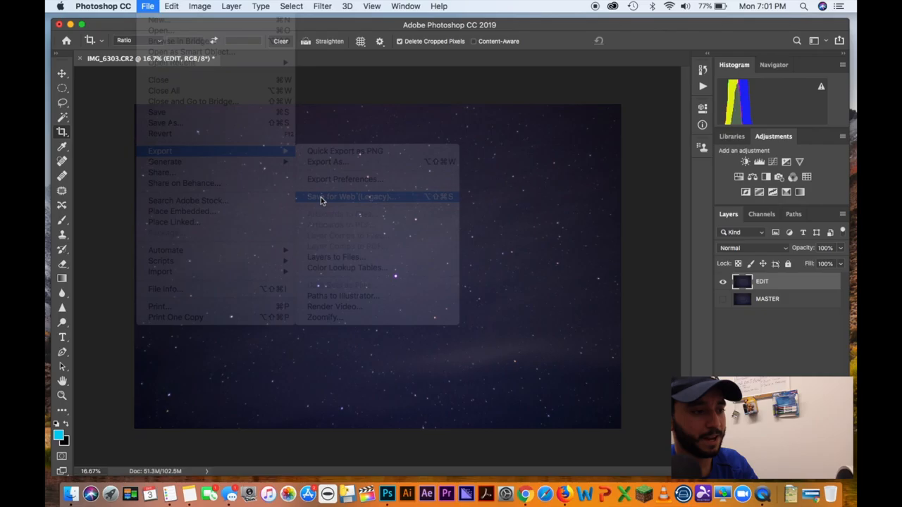
left_click(350, 197)
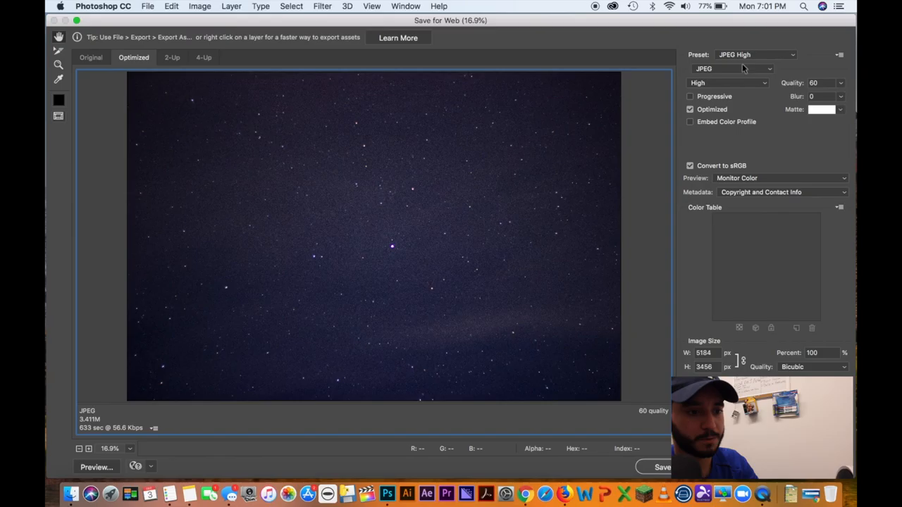
left_click(727, 68)
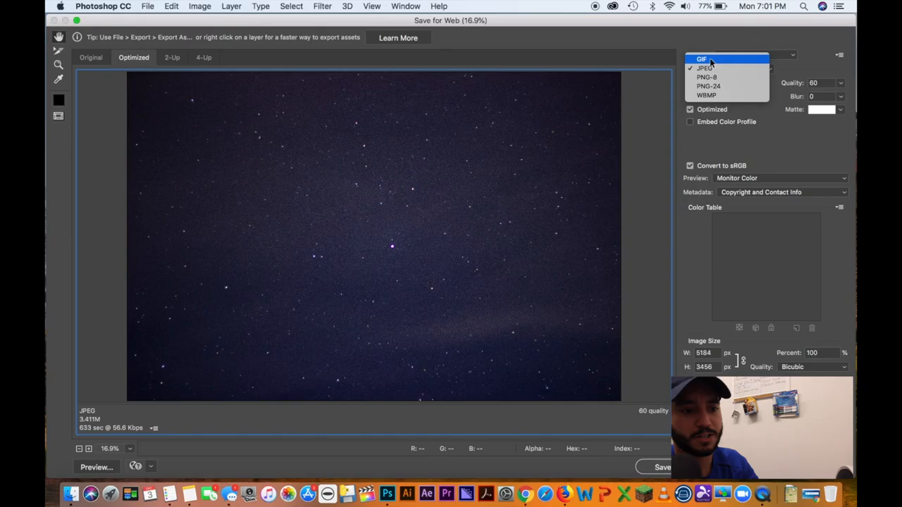
mouse_move(706, 95)
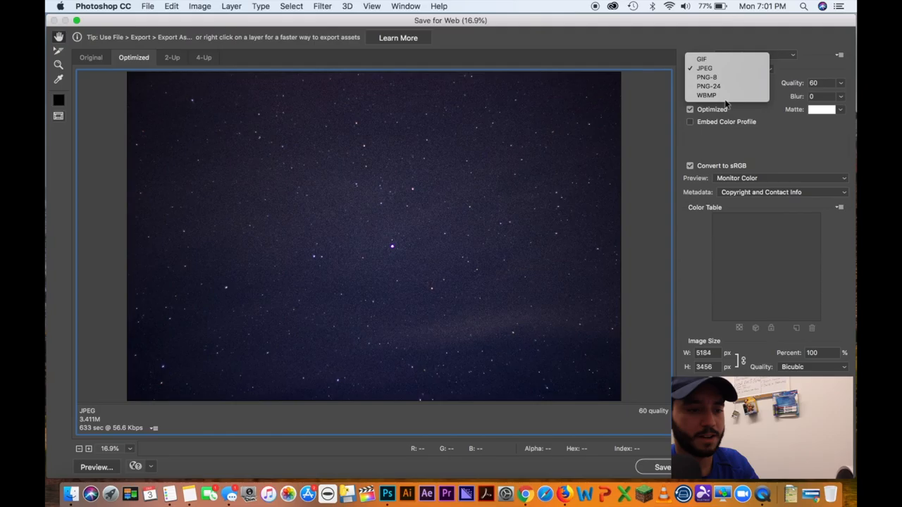
left_click(703, 67)
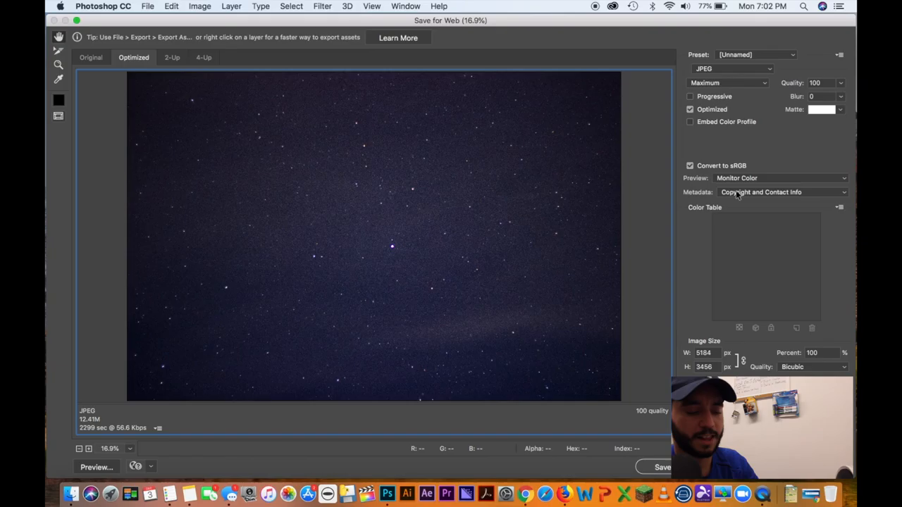
left_click(662, 467)
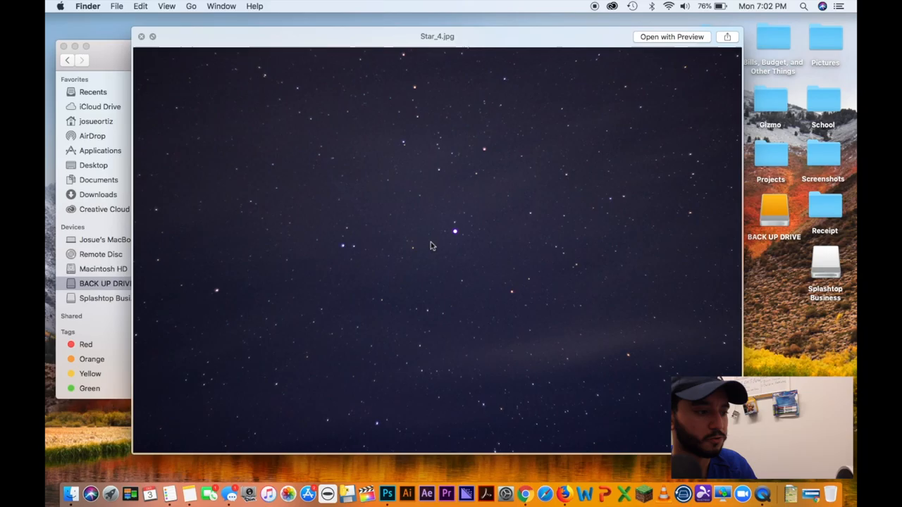
mouse_move(622, 242)
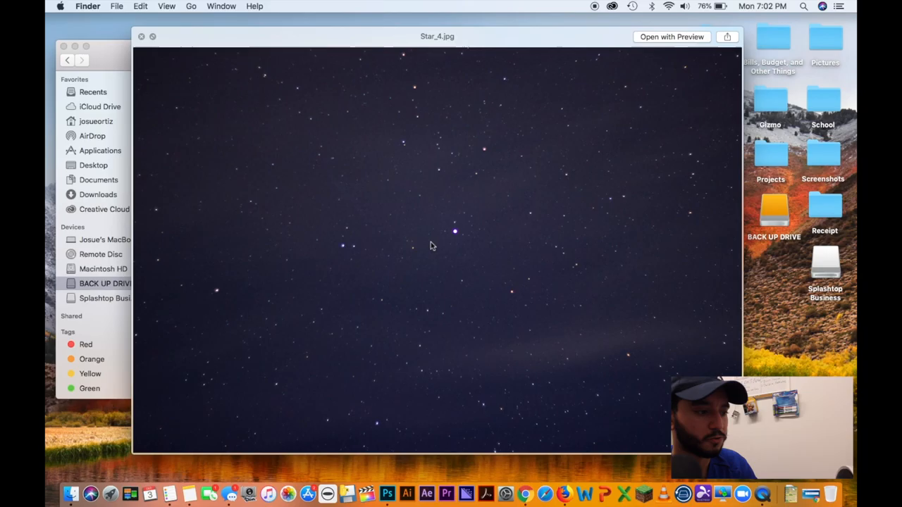